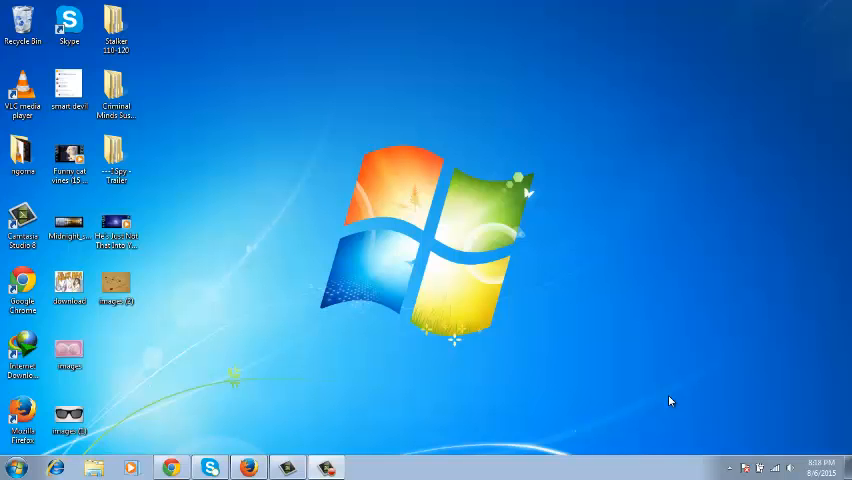
pyautogui.moveTo(667, 399)
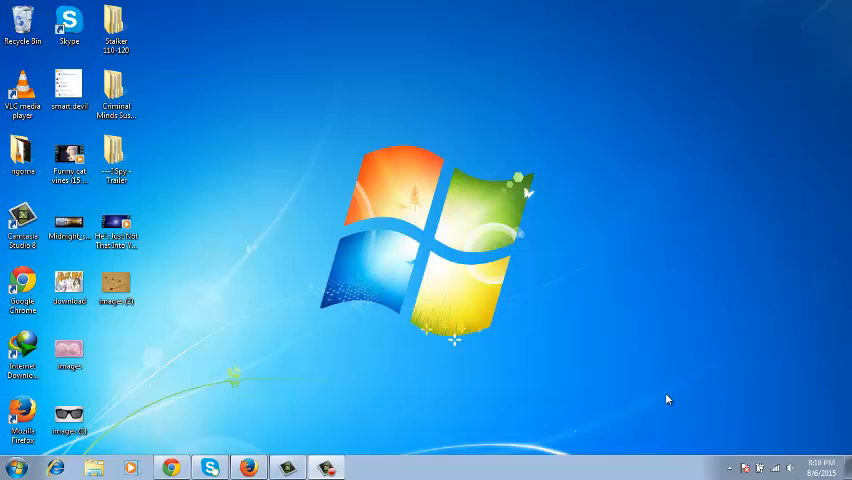
pyautogui.moveTo(156, 415)
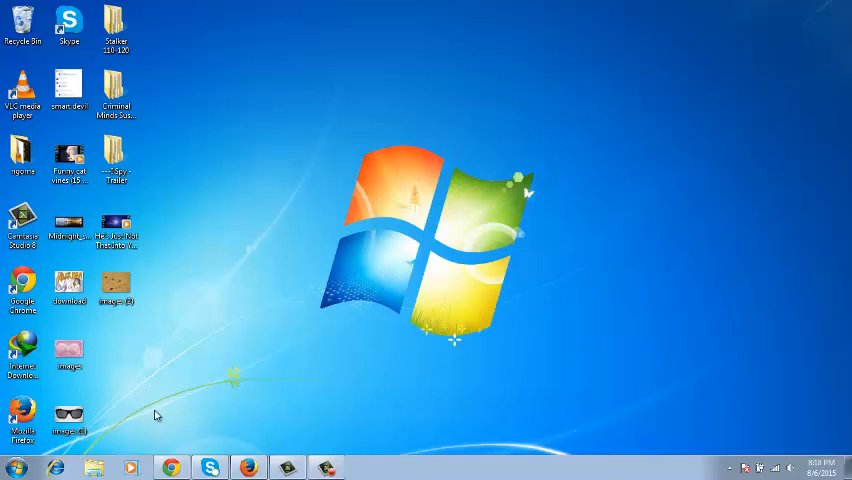
# Check the empty Games folder and the full installed-programs list from the Start menu
pyautogui.click(13, 467)
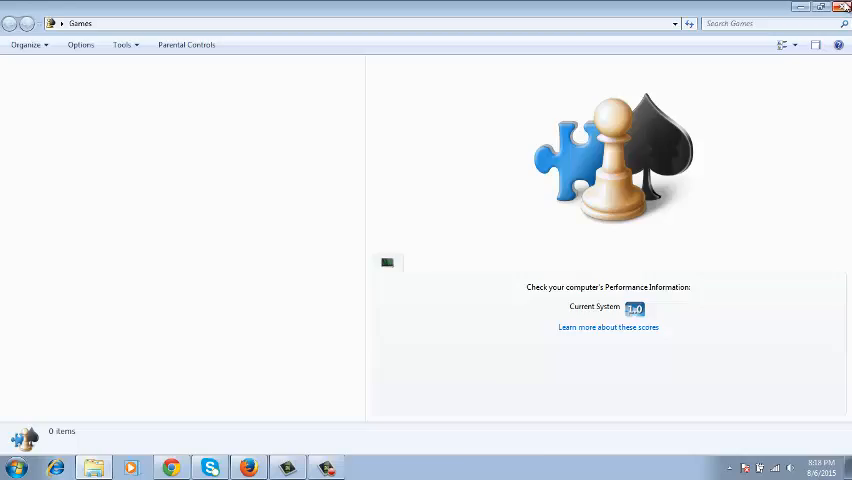
pyautogui.click(16, 467)
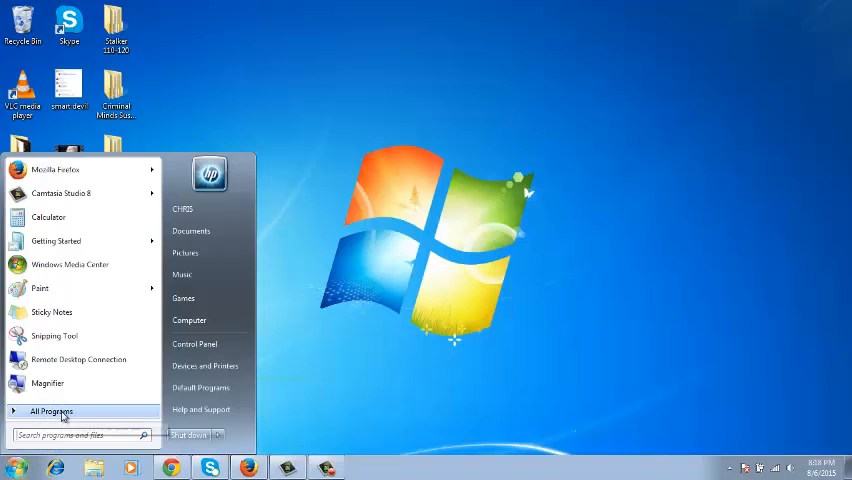
pyautogui.click(50, 411)
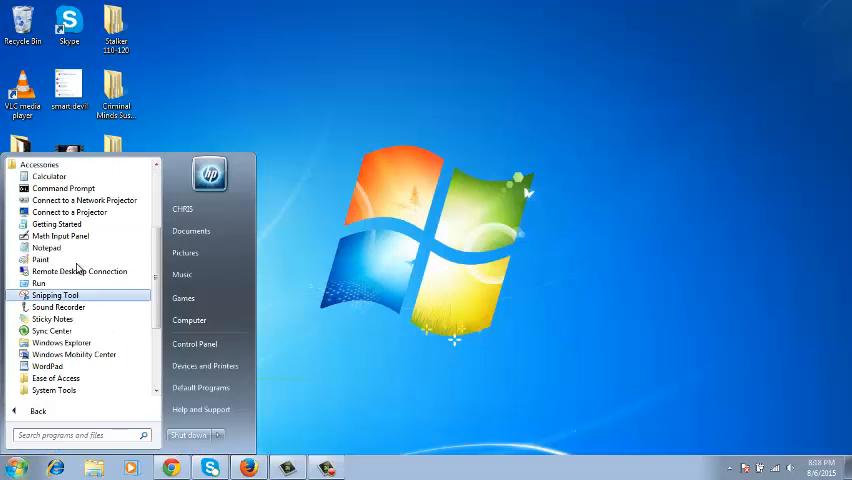
pyautogui.moveTo(63, 188)
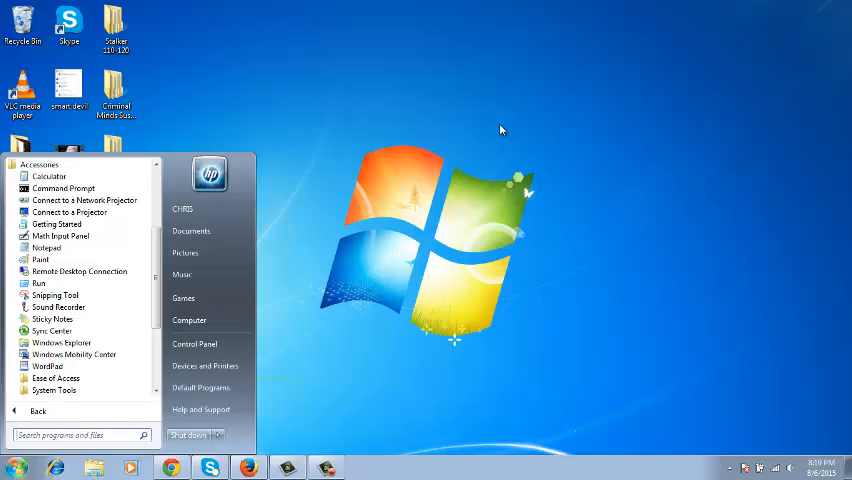
pyautogui.click(17, 467)
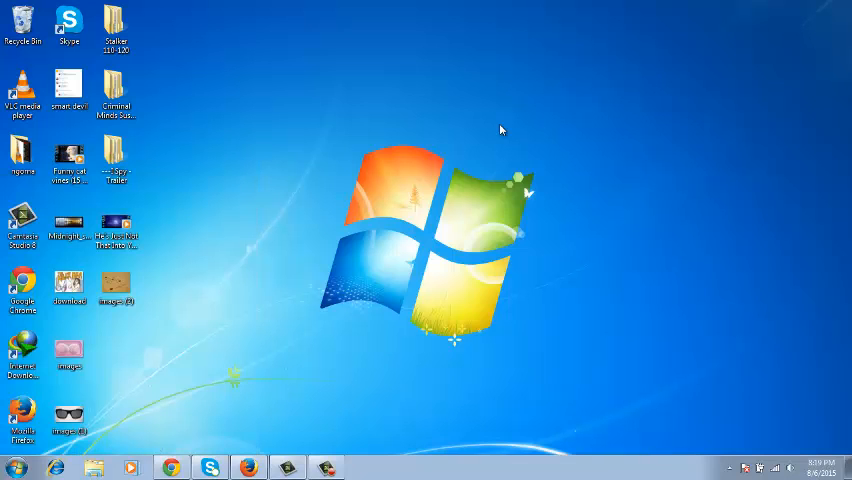
pyautogui.moveTo(380, 160)
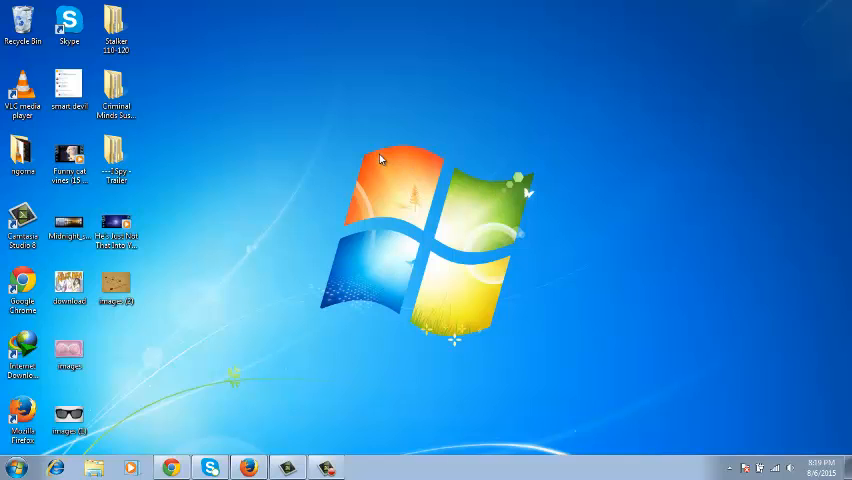
pyautogui.moveTo(368, 160)
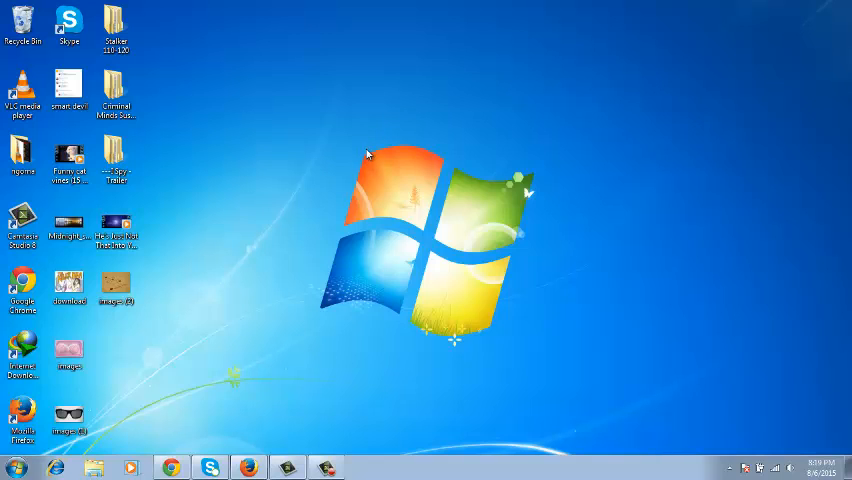
pyautogui.moveTo(450, 161)
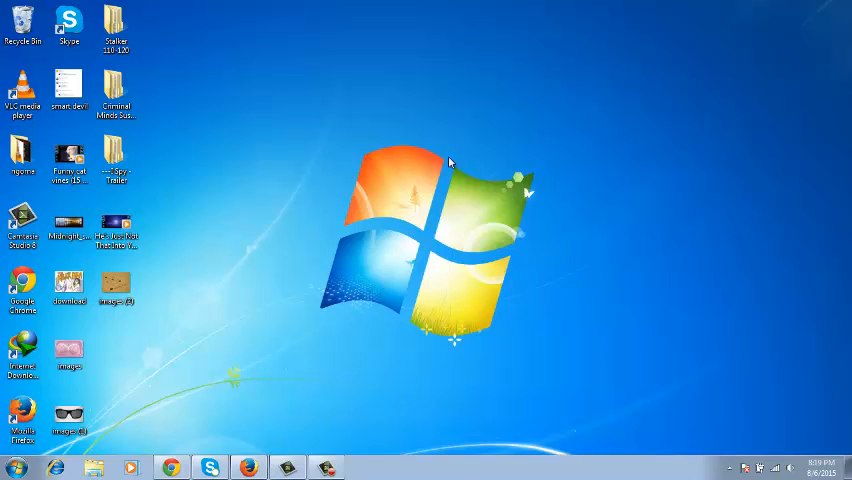
pyautogui.moveTo(532, 158)
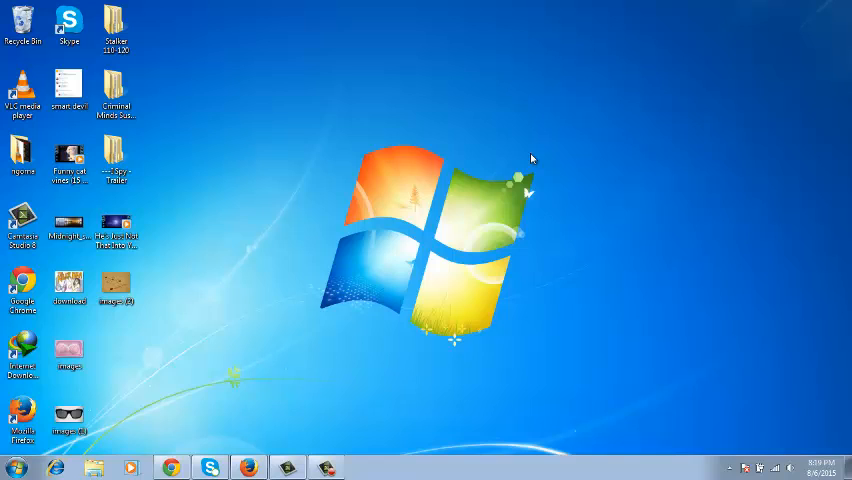
pyautogui.moveTo(521, 166)
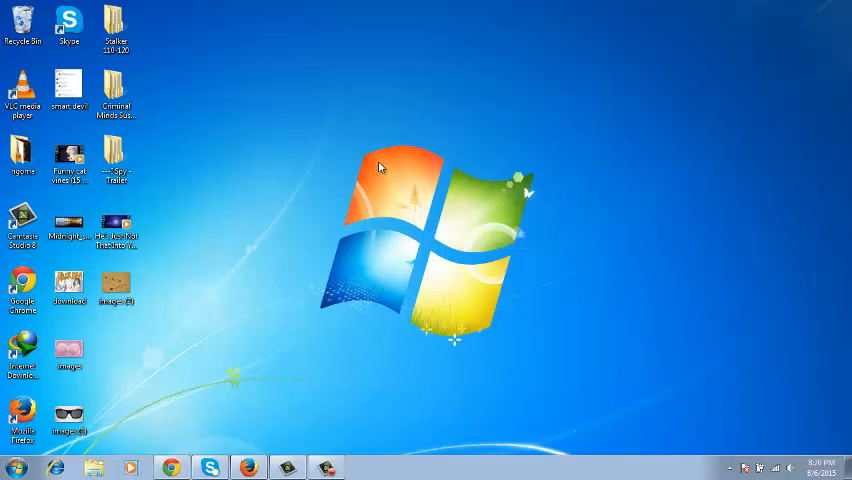
pyautogui.moveTo(364, 161)
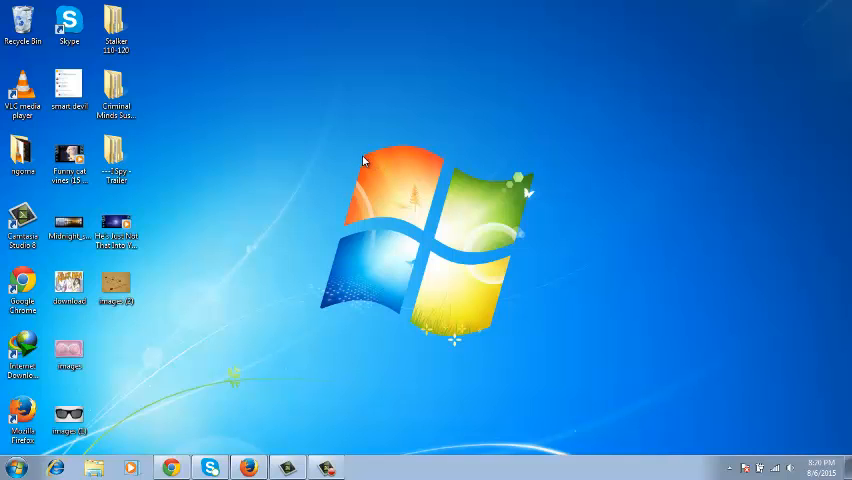
# Reach Programs and Features in Control Panel to show the installed programs list
pyautogui.click(15, 467)
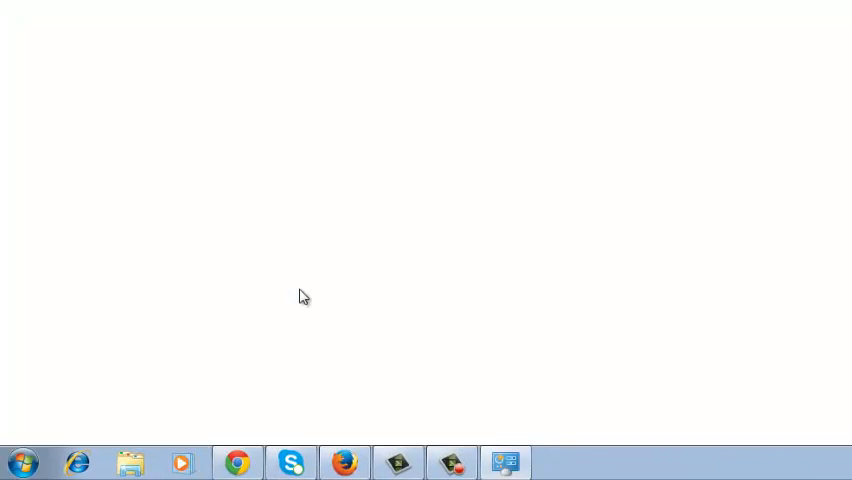
pyautogui.click(505, 462)
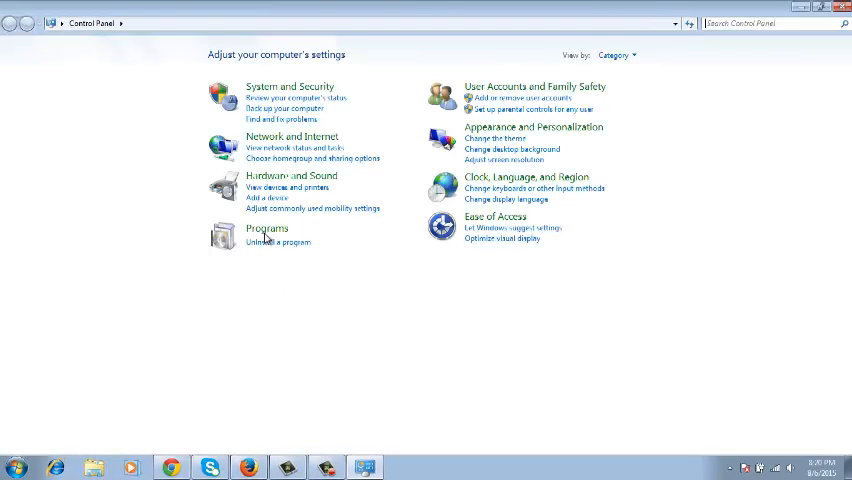
pyautogui.click(266, 228)
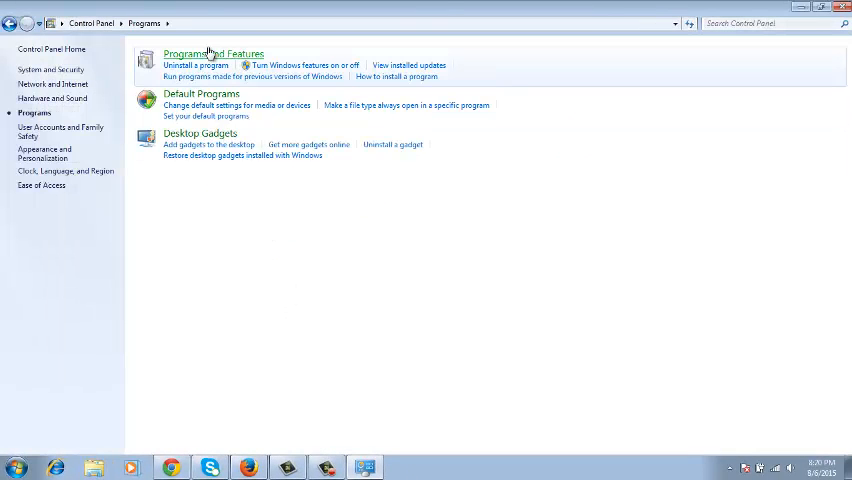
pyautogui.click(213, 54)
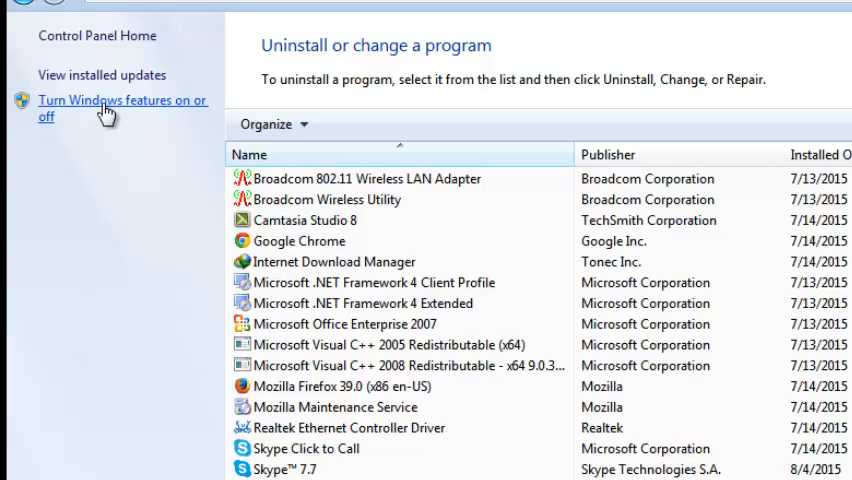
# Turn on the Games feature in Windows Features and confirm with OK
pyautogui.click(120, 99)
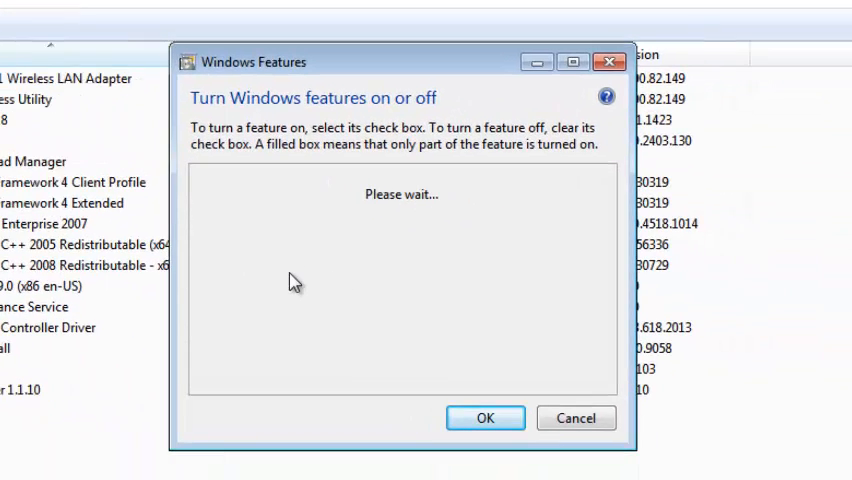
pyautogui.moveTo(467, 271)
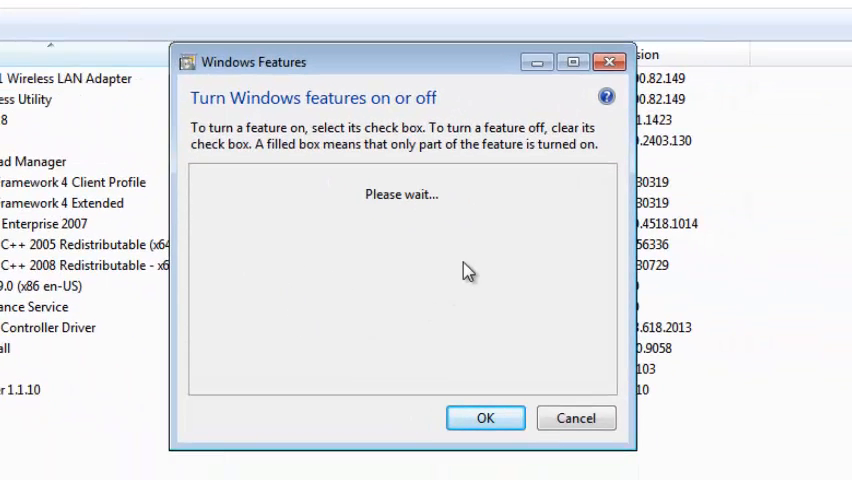
pyautogui.moveTo(505, 300)
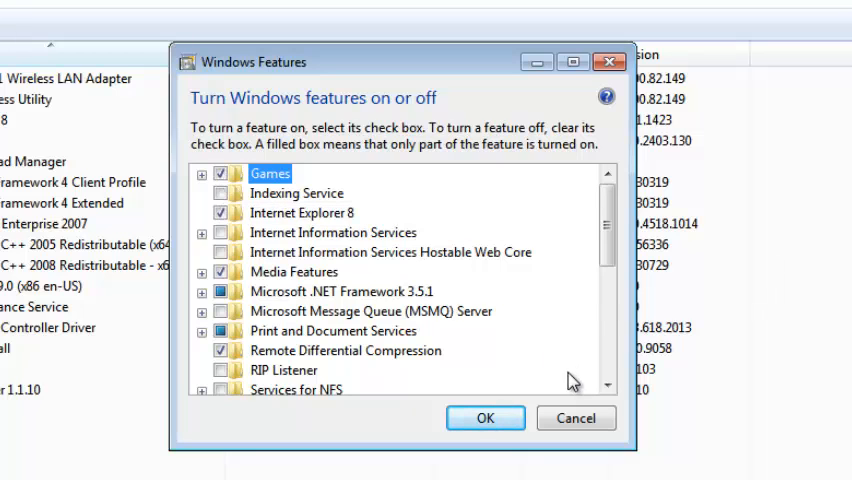
pyautogui.click(485, 418)
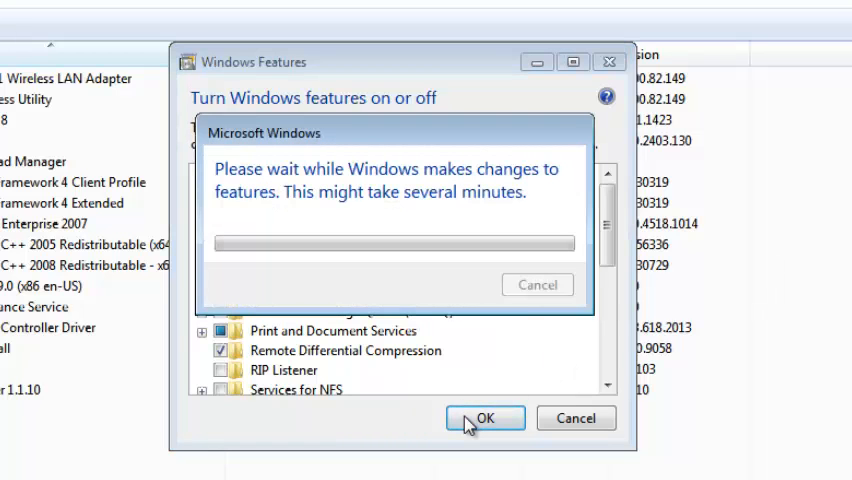
pyautogui.click(484, 418)
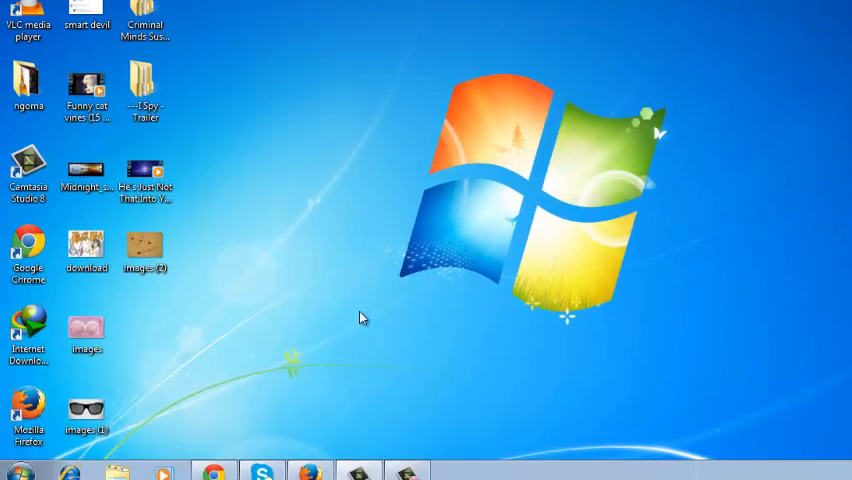
# Show the Games folder with its eleven games and launch Chess Titans
pyautogui.click(18, 471)
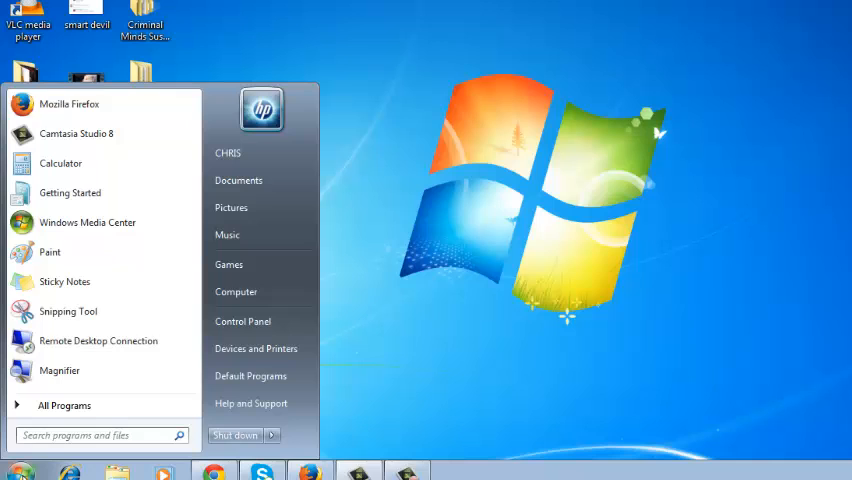
pyautogui.click(228, 264)
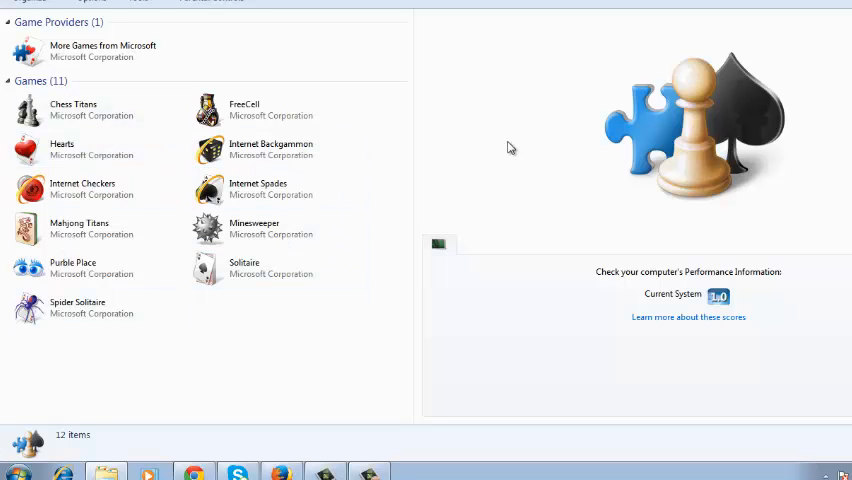
pyautogui.click(73, 109)
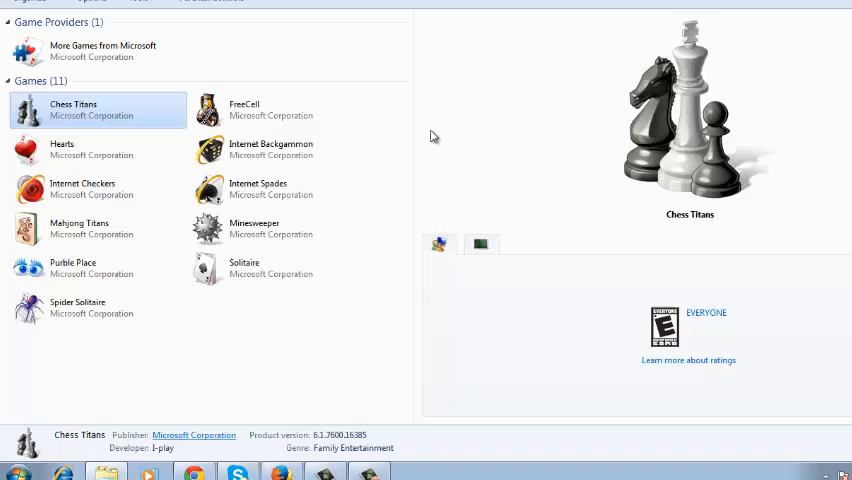
pyautogui.moveTo(428, 137)
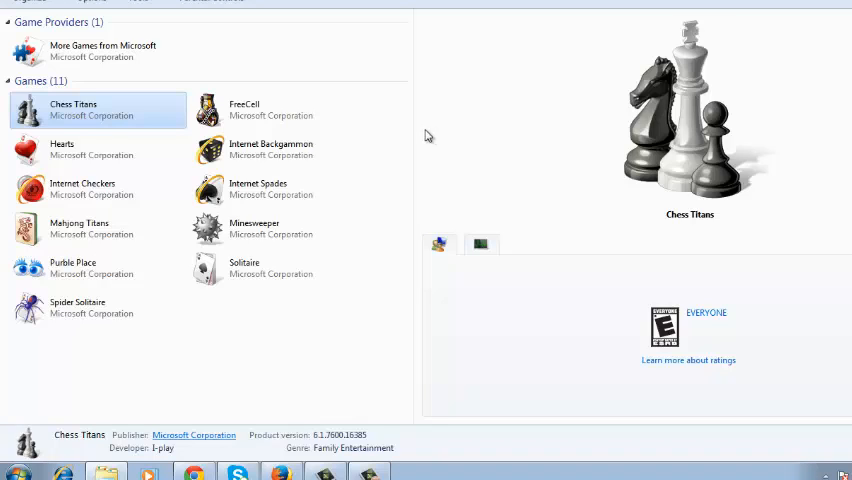
pyautogui.moveTo(545, 59)
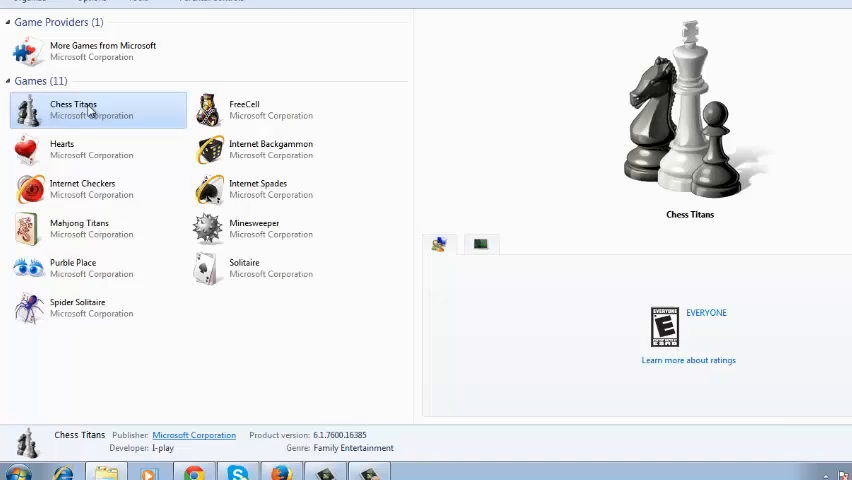
pyautogui.doubleClick(73, 109)
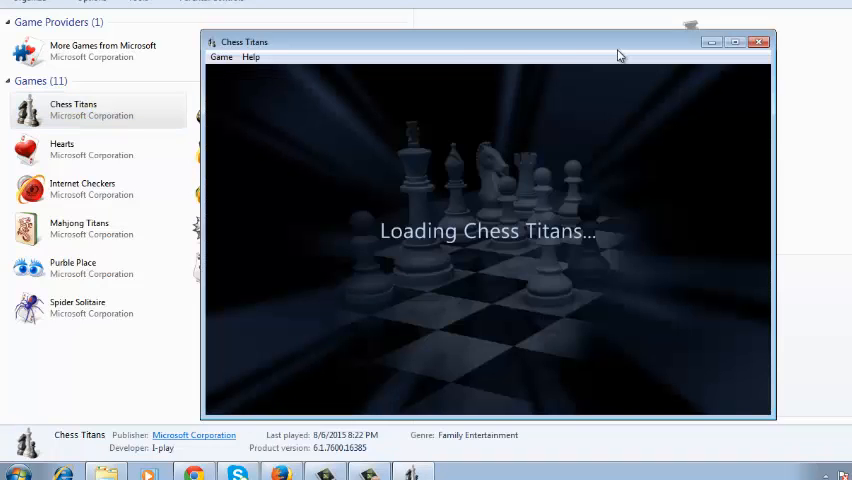